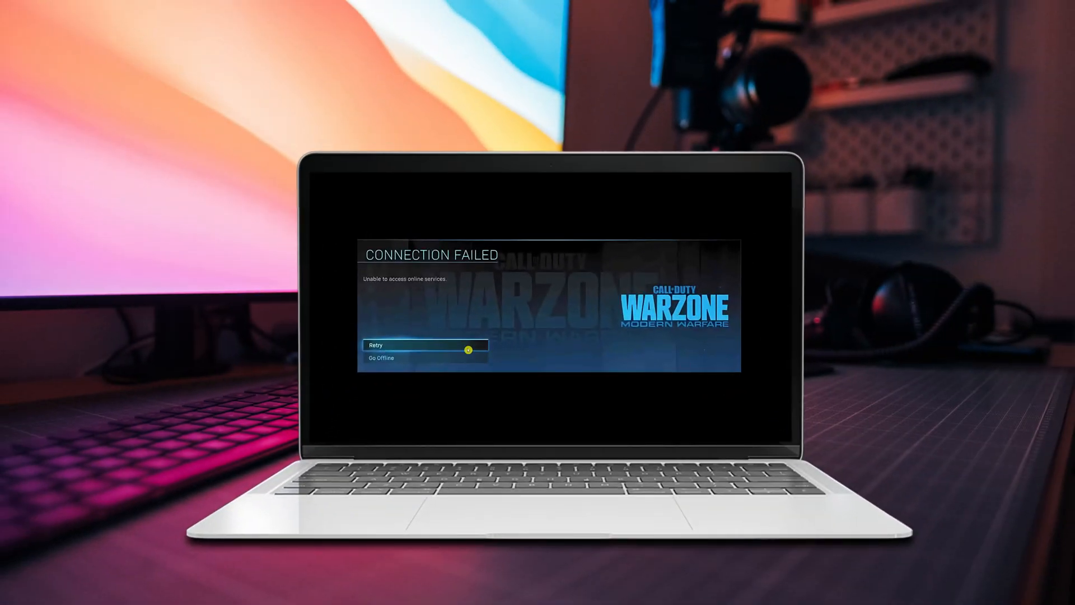
pyautogui.moveTo(530, 298)
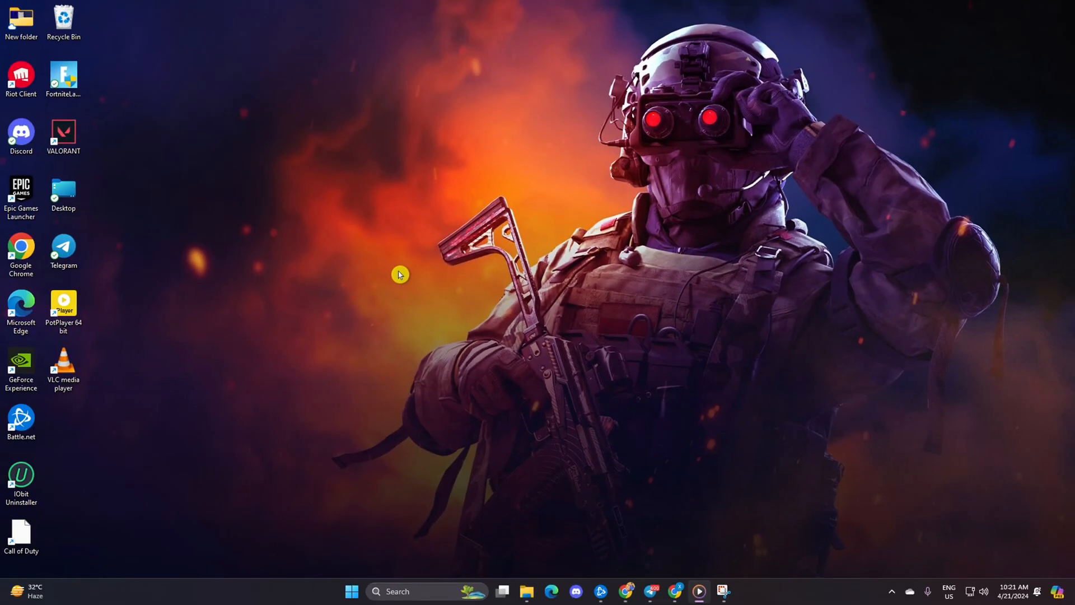
pyautogui.moveTo(434, 188)
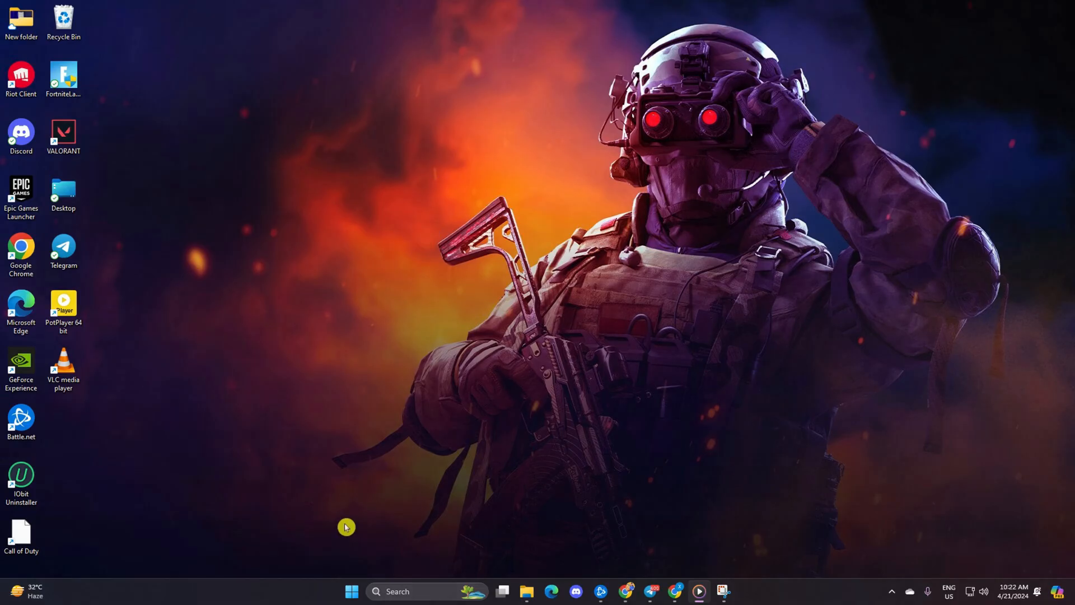
# Step: Flush the DNS cache with ipconfig /flushdns in Command Prompt
pyautogui.click(411, 591)
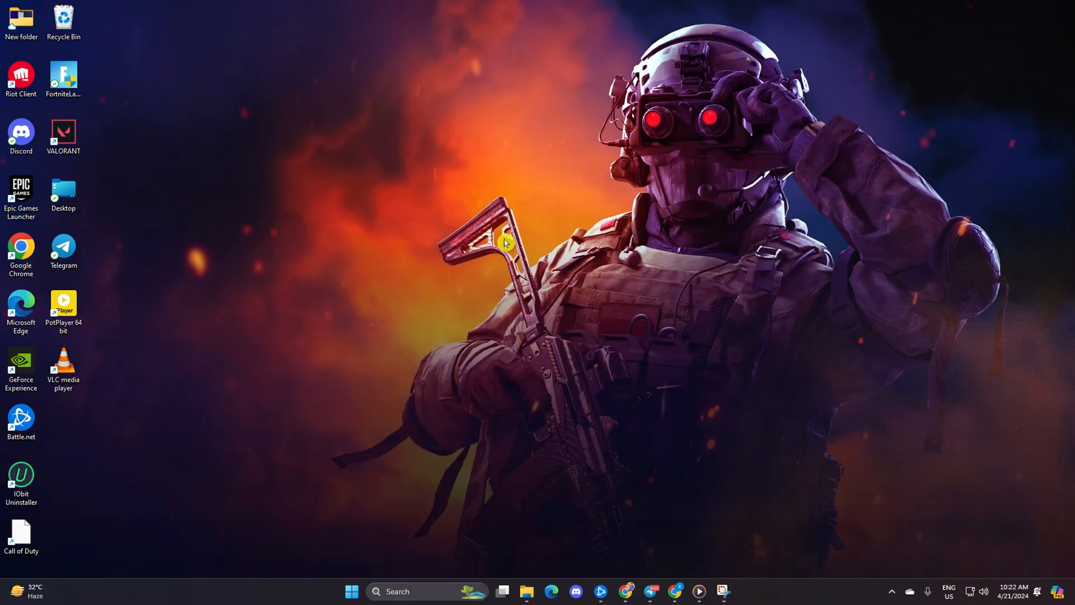
pyautogui.click(734, 590)
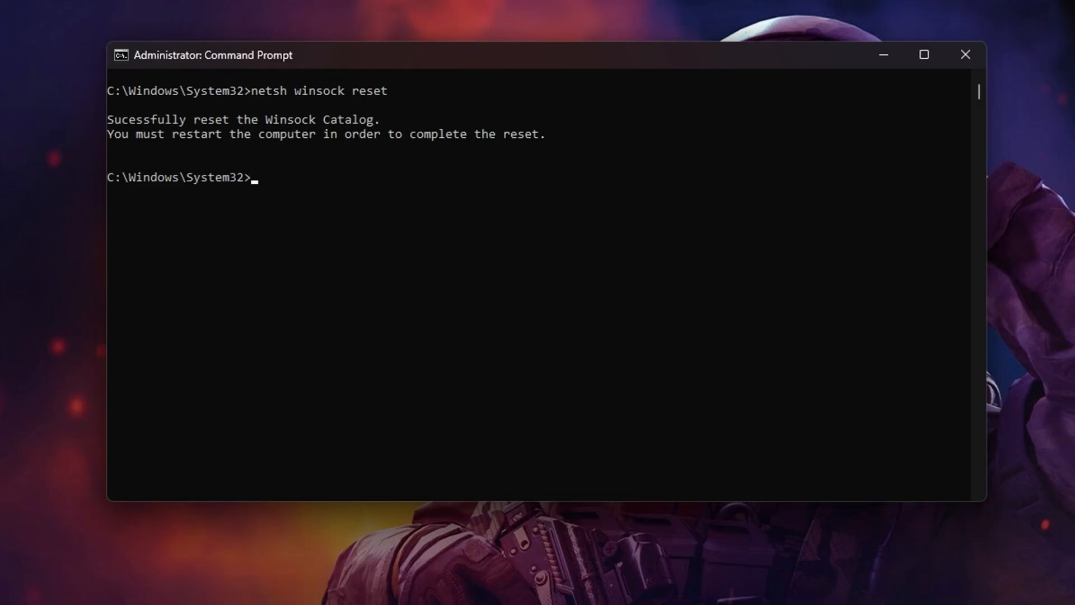
pyautogui.write('ipconfig /flushdns')
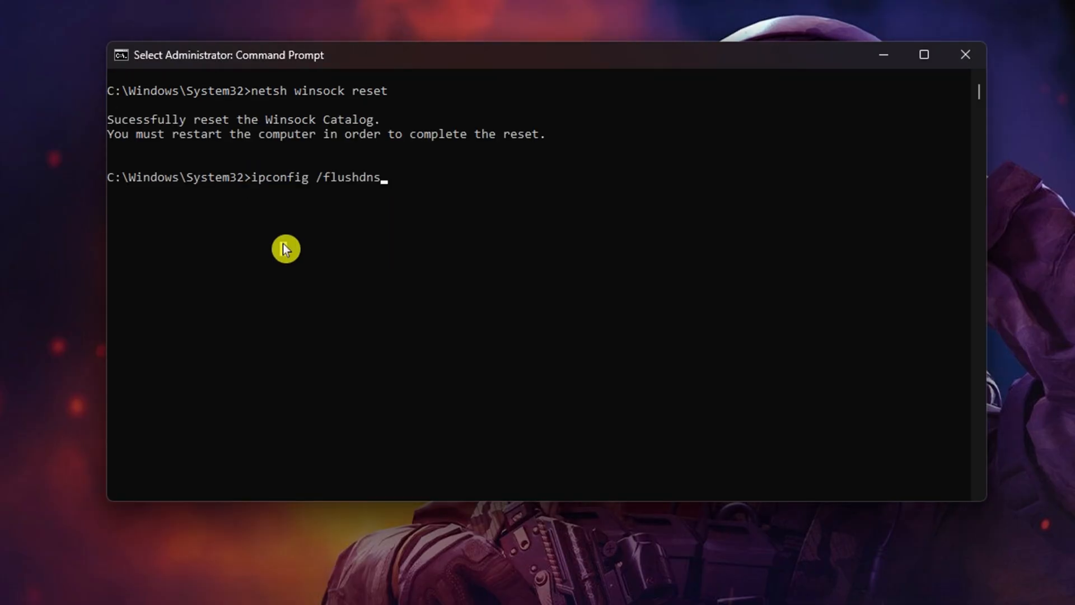
pyautogui.press('enter')
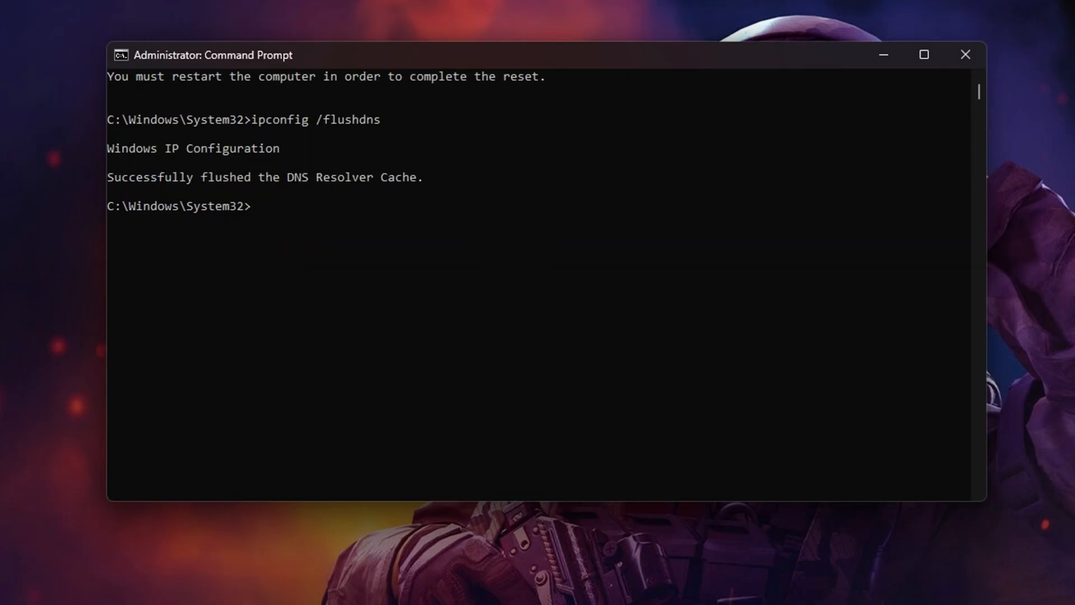
# Step: Release and renew the IP address, then reset the IP stack with netsh int ip reset
pyautogui.write('ipconfig /release')
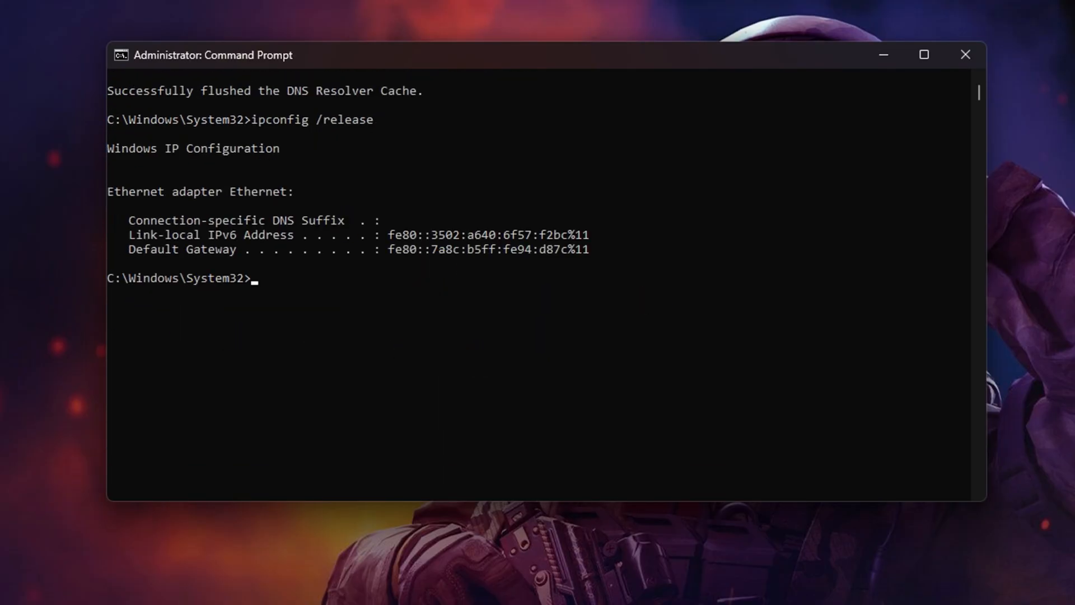
pyautogui.write('ipconfig /renew')
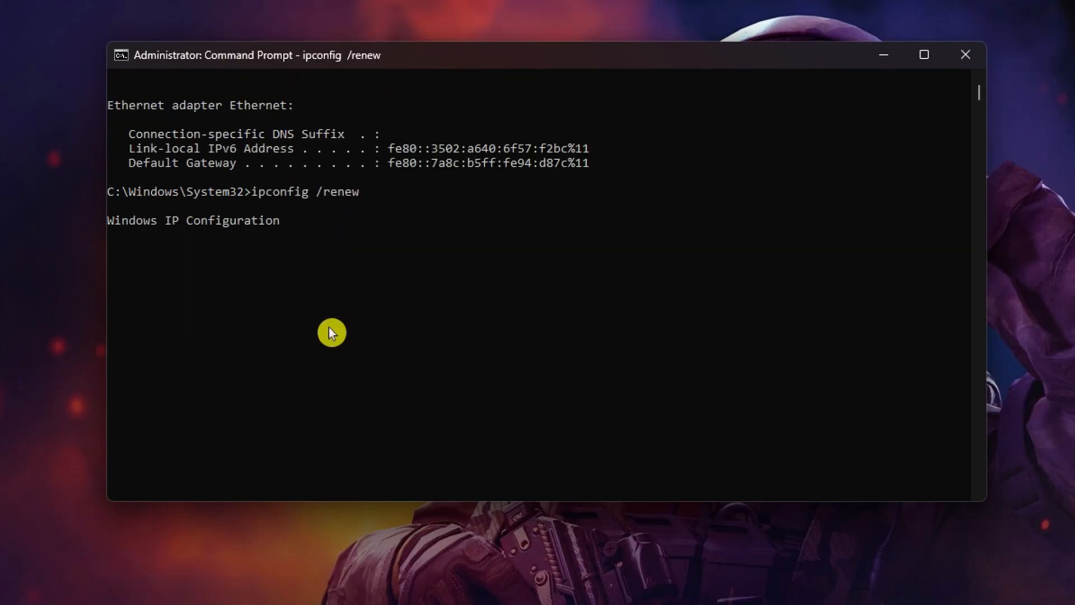
pyautogui.write('netsh int ip reset')
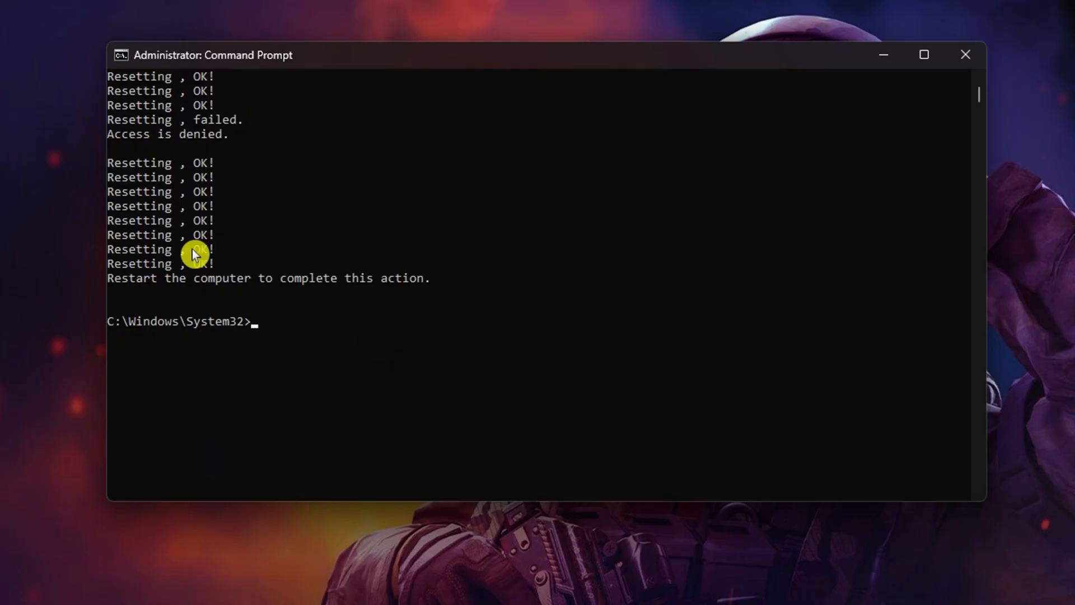
pyautogui.moveTo(740, 525)
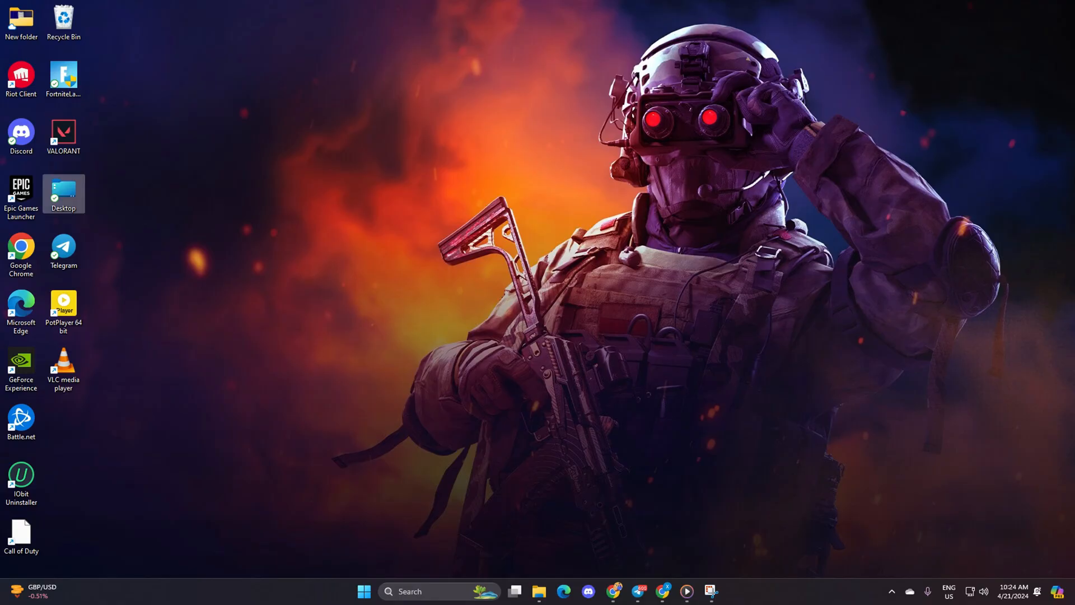
# Step: Search Windows for 'device Manager' to launch Device Manager
pyautogui.write('device Manager')
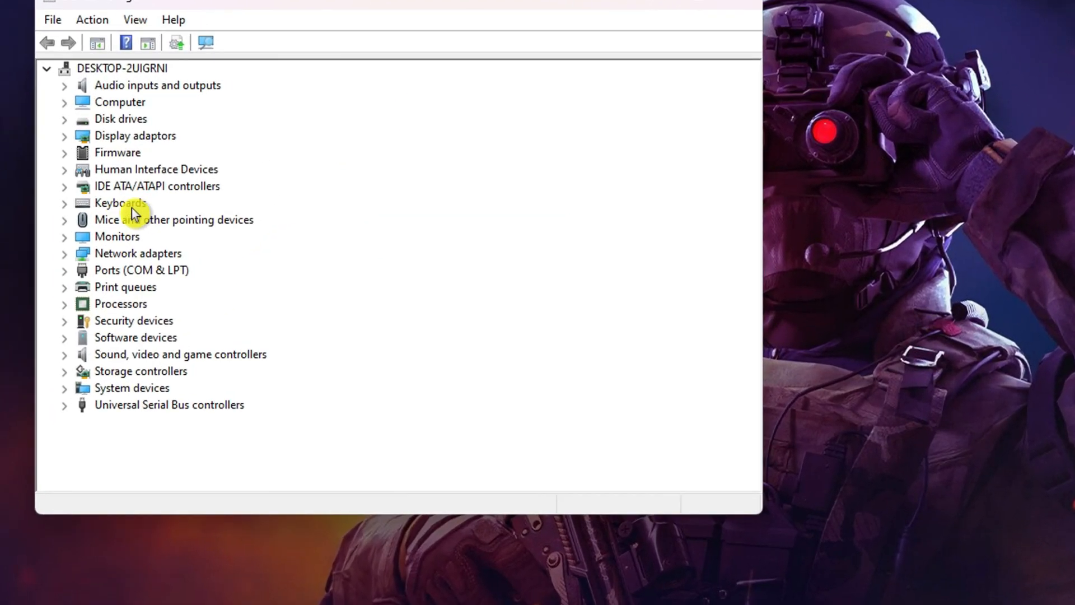
# Step: Check the NVIDIA GeForce GTX 1650 for a driver update; the best driver is already installed
pyautogui.rightClick(171, 151)
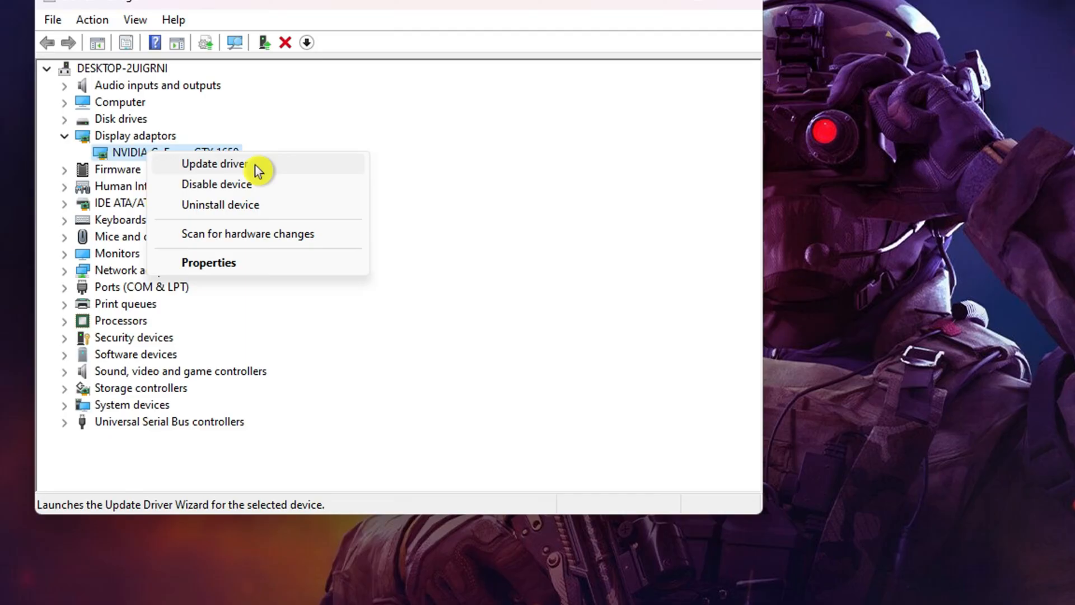
pyautogui.click(214, 164)
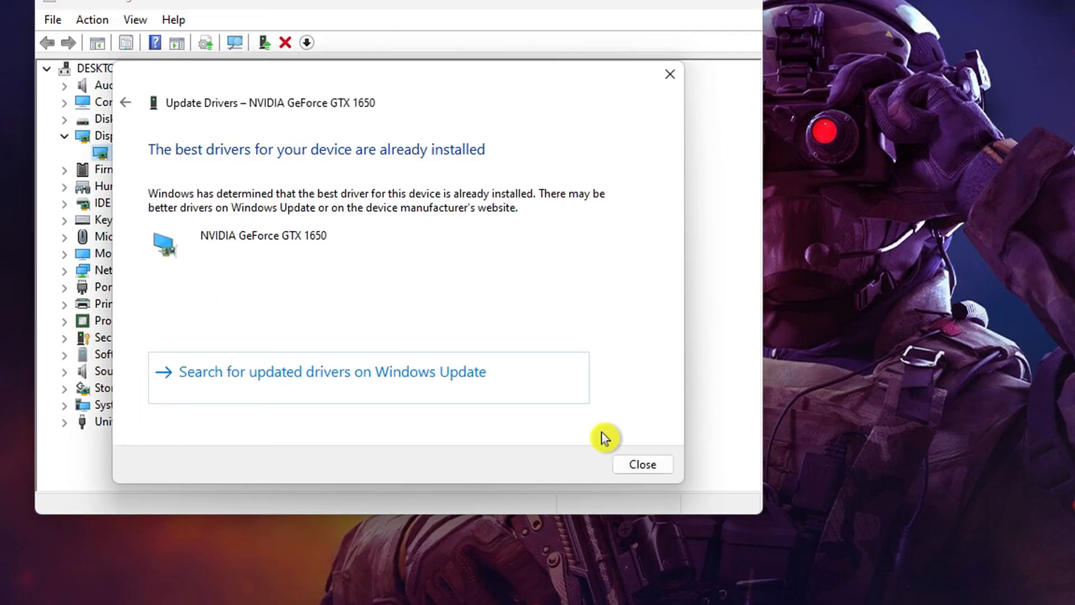
pyautogui.click(641, 464)
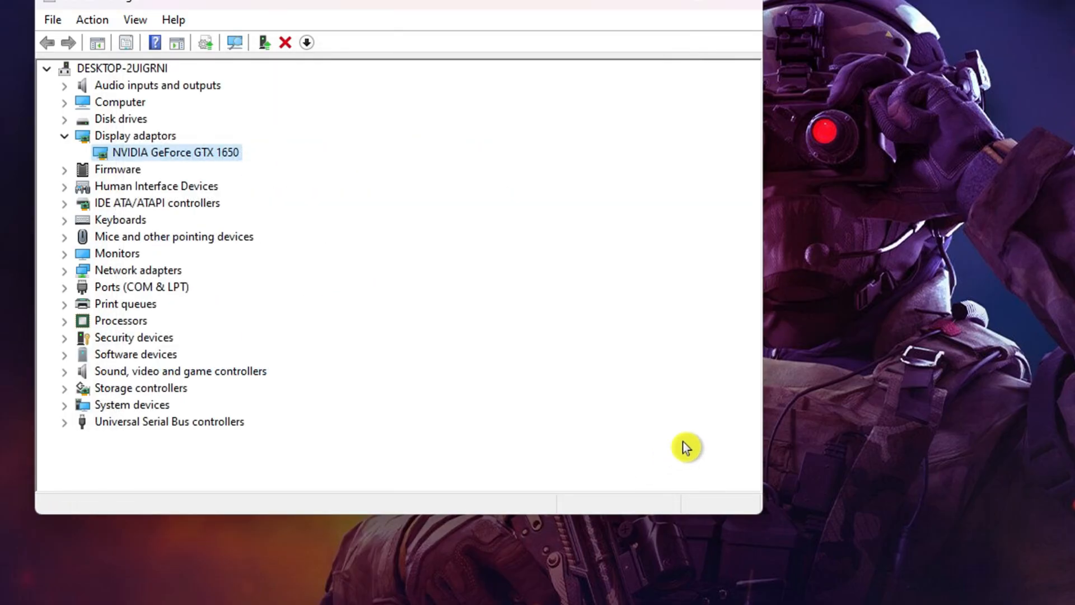
pyautogui.moveTo(754, 4)
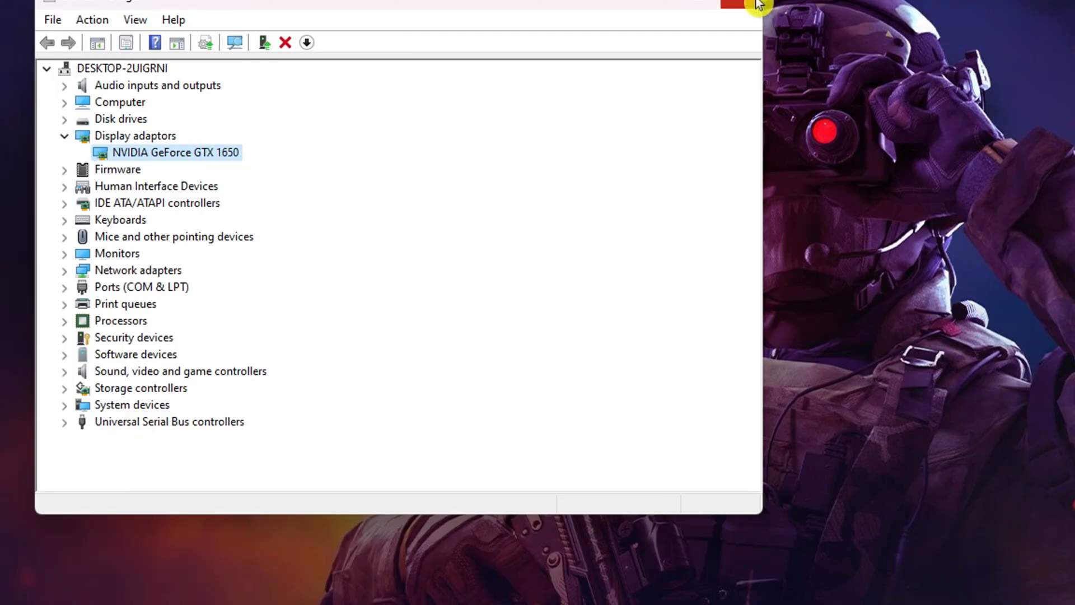
pyautogui.moveTo(308, 339)
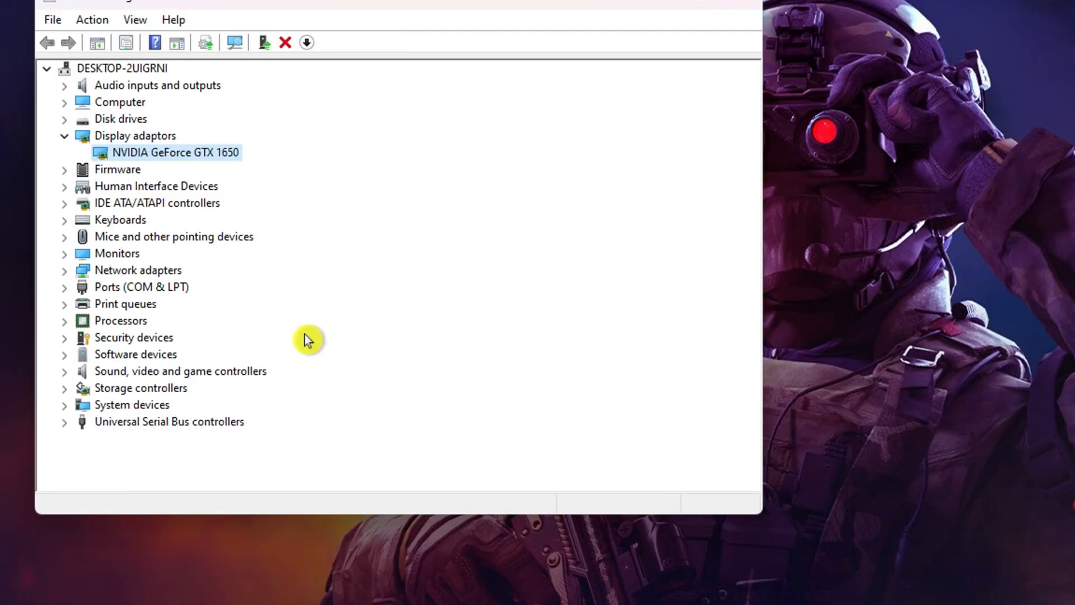
# Step: Close Device Manager and launch Windows Settings from the Start menu
pyautogui.click(136, 270)
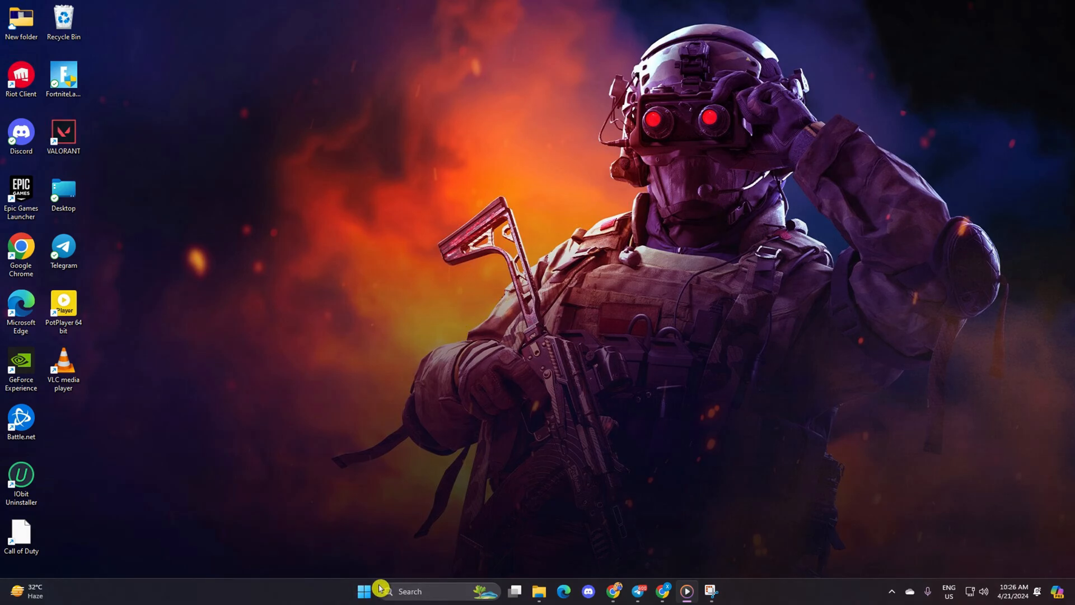
pyautogui.click(364, 592)
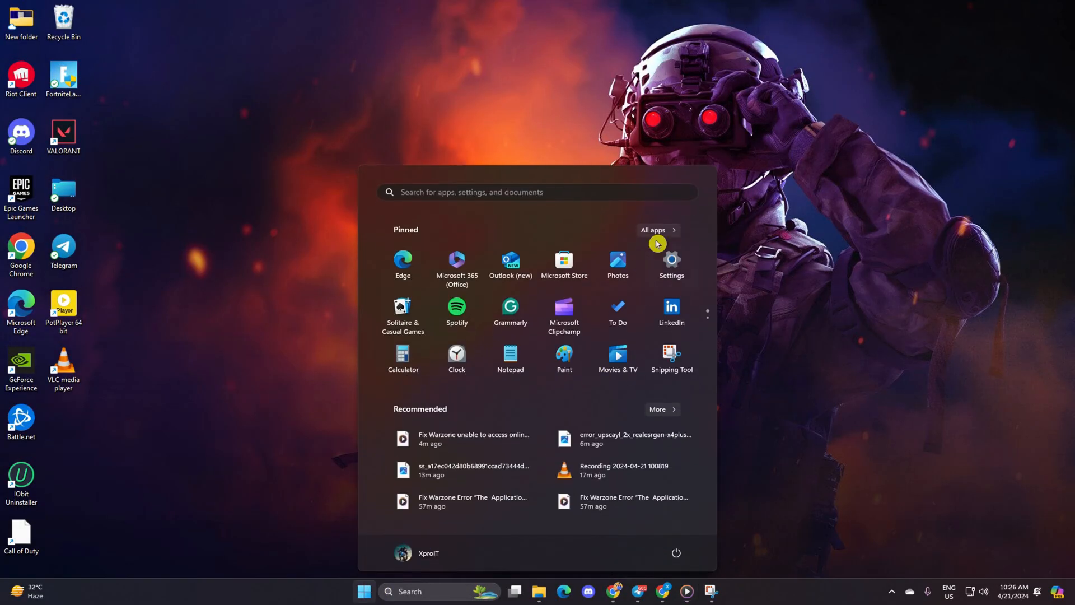
pyautogui.click(670, 264)
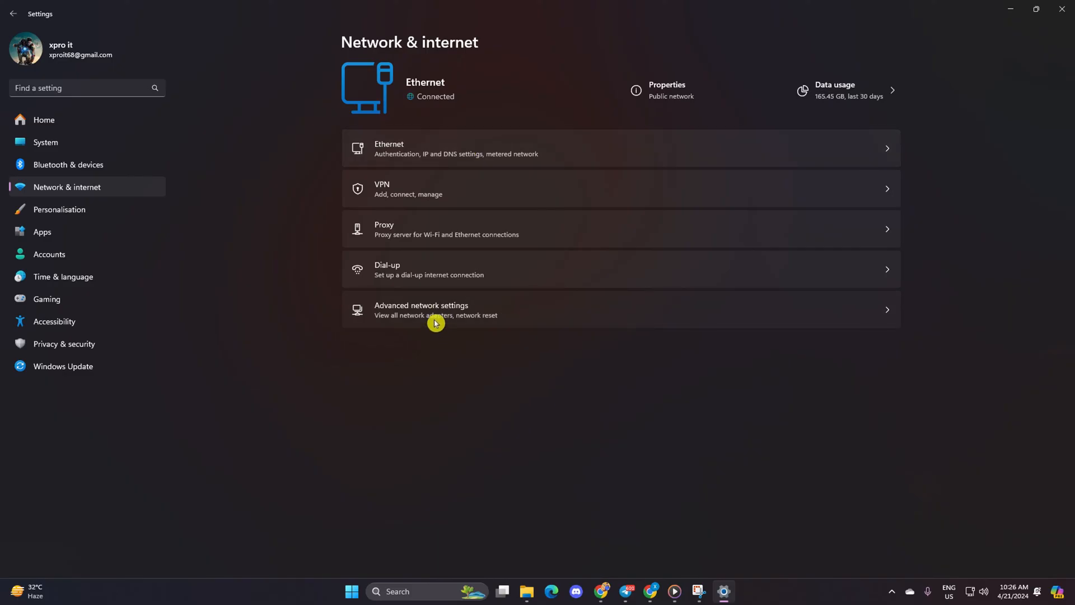
# Step: Run Network reset from Advanced network settings and confirm resetting all adapters
pyautogui.click(436, 310)
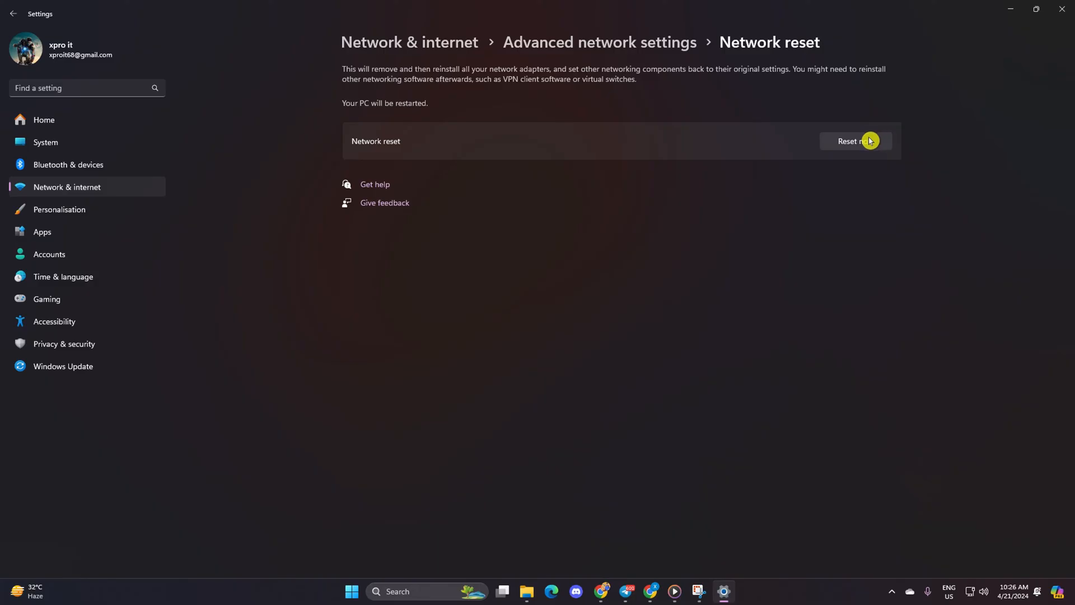
pyautogui.click(855, 141)
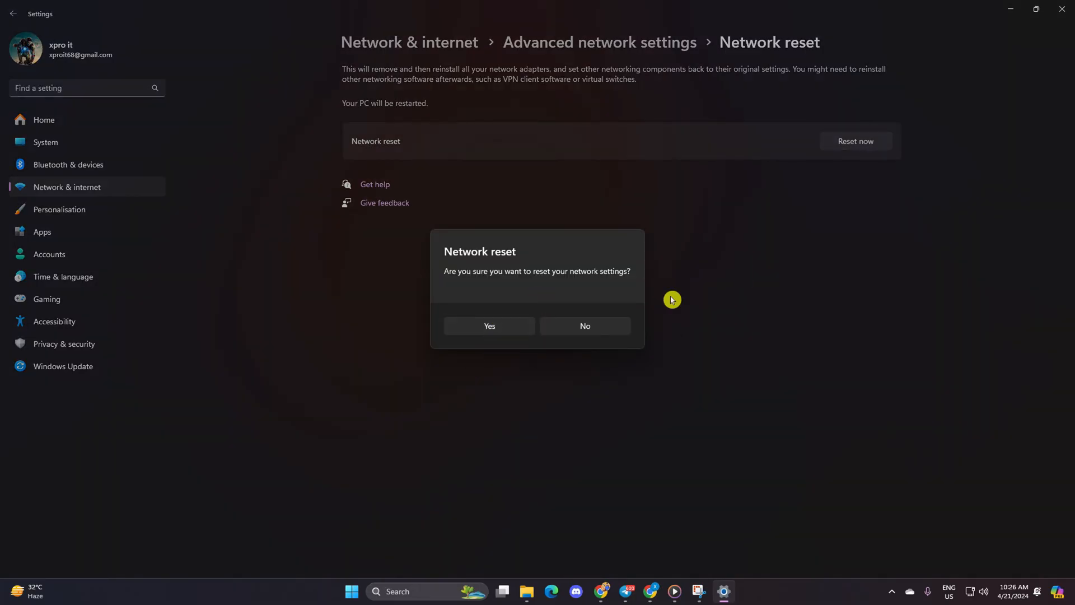
pyautogui.click(364, 591)
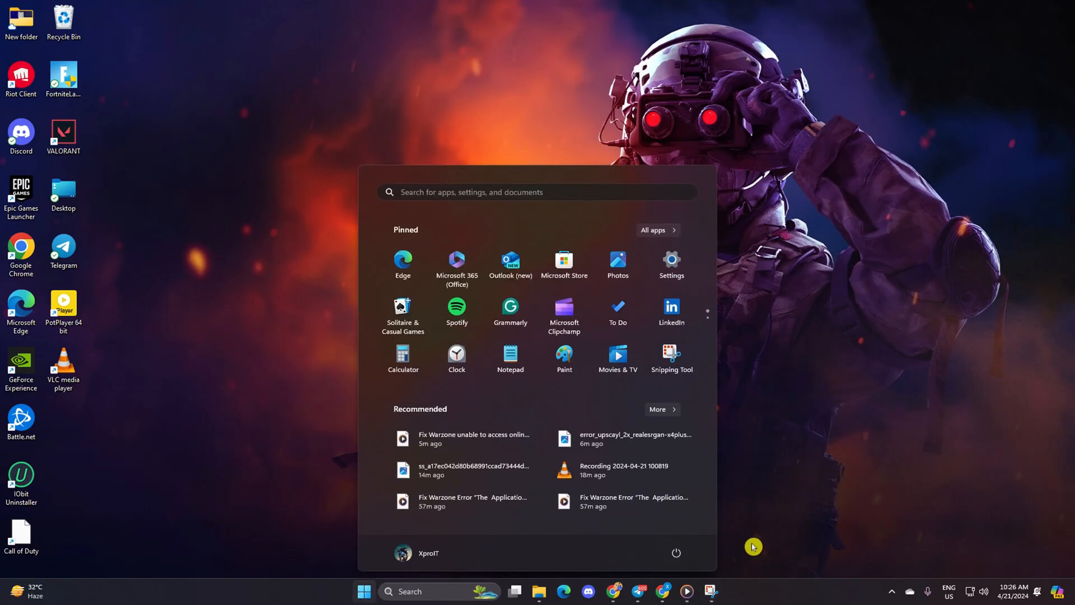
# Step: Show the Start menu power options so Restart is available
pyautogui.click(675, 553)
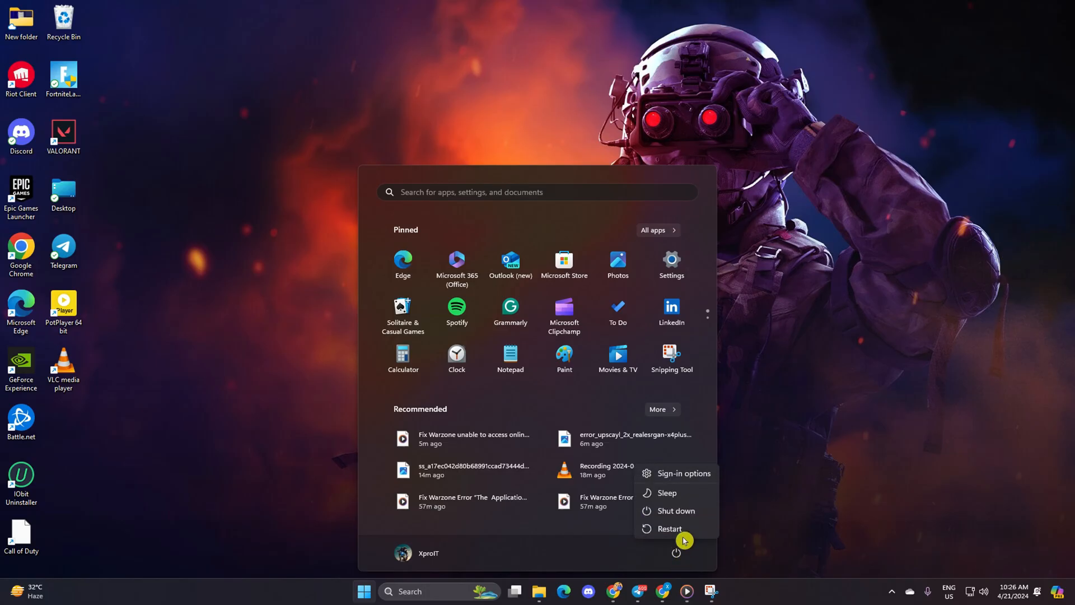
pyautogui.moveTo(941, 302)
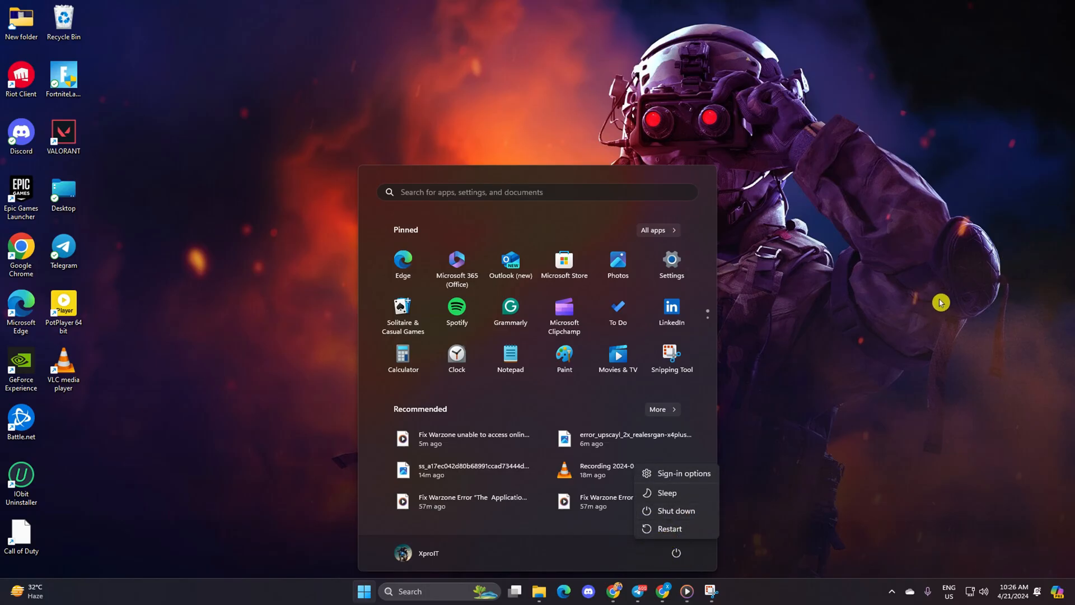